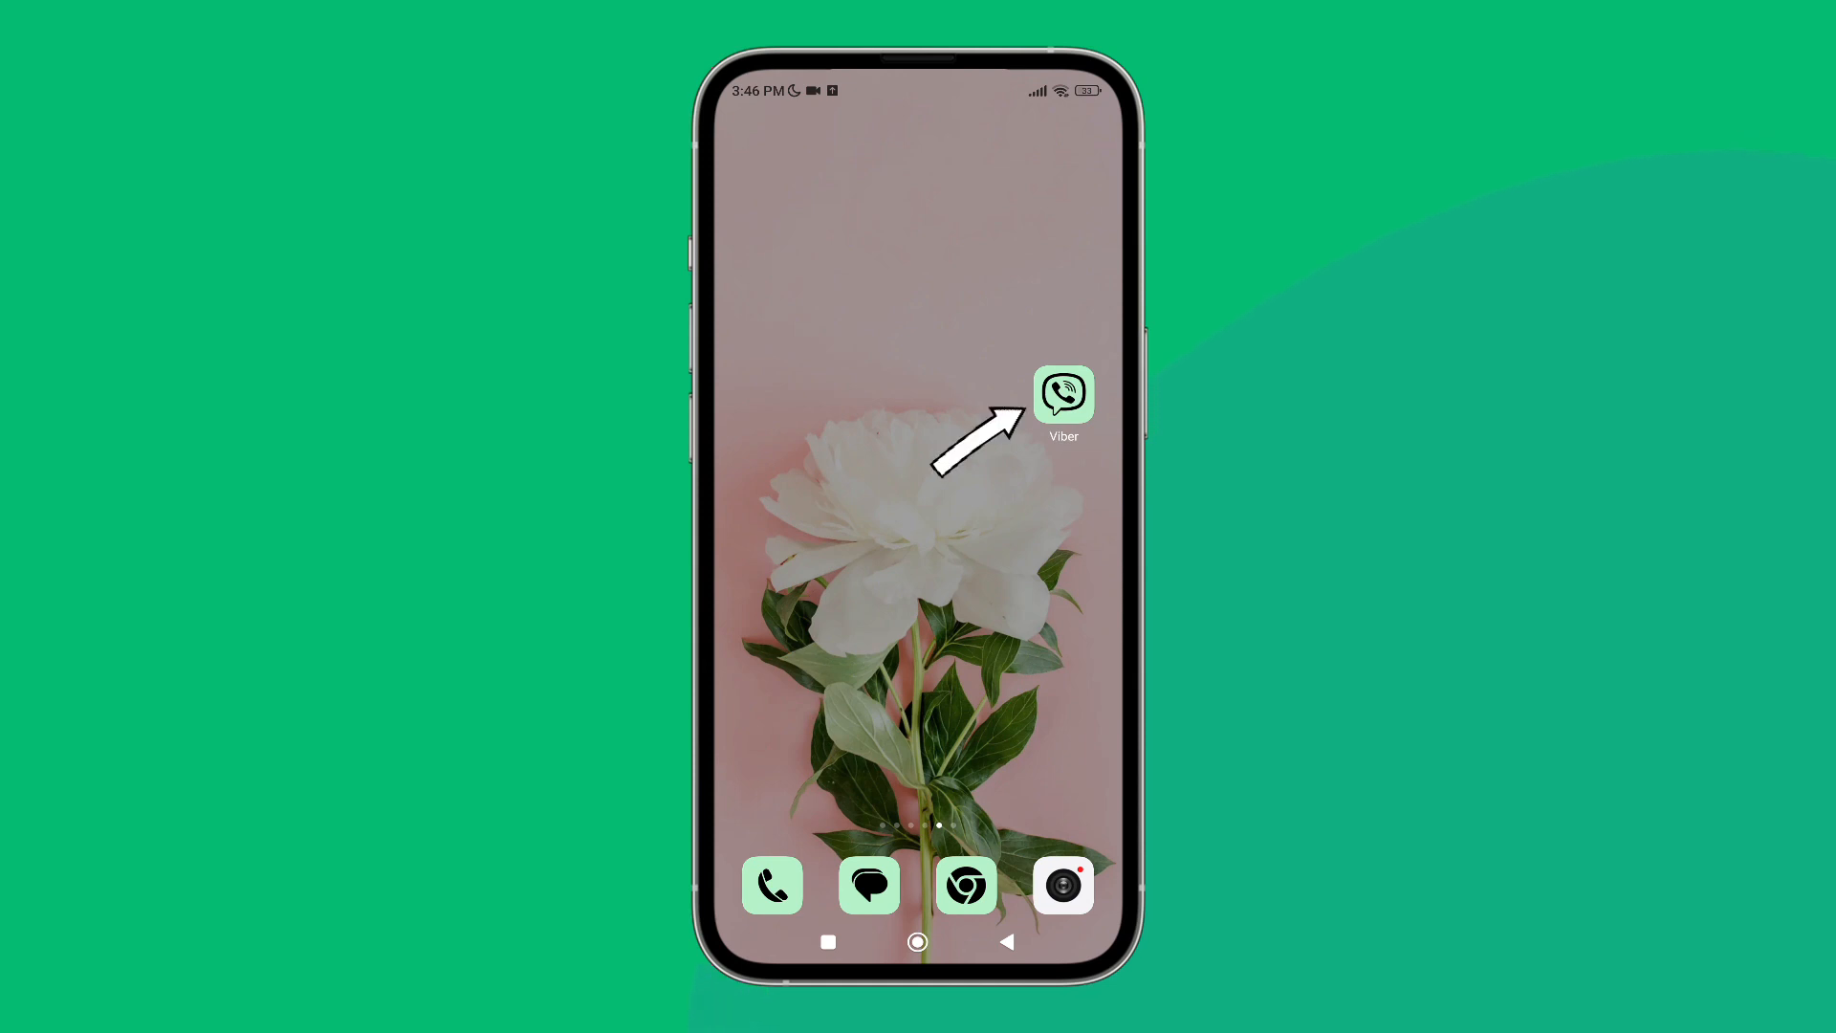
- Launch Viber from the home screen and go to More, then Settings
{"action": "left_click", "coordinate": [1062, 392]}
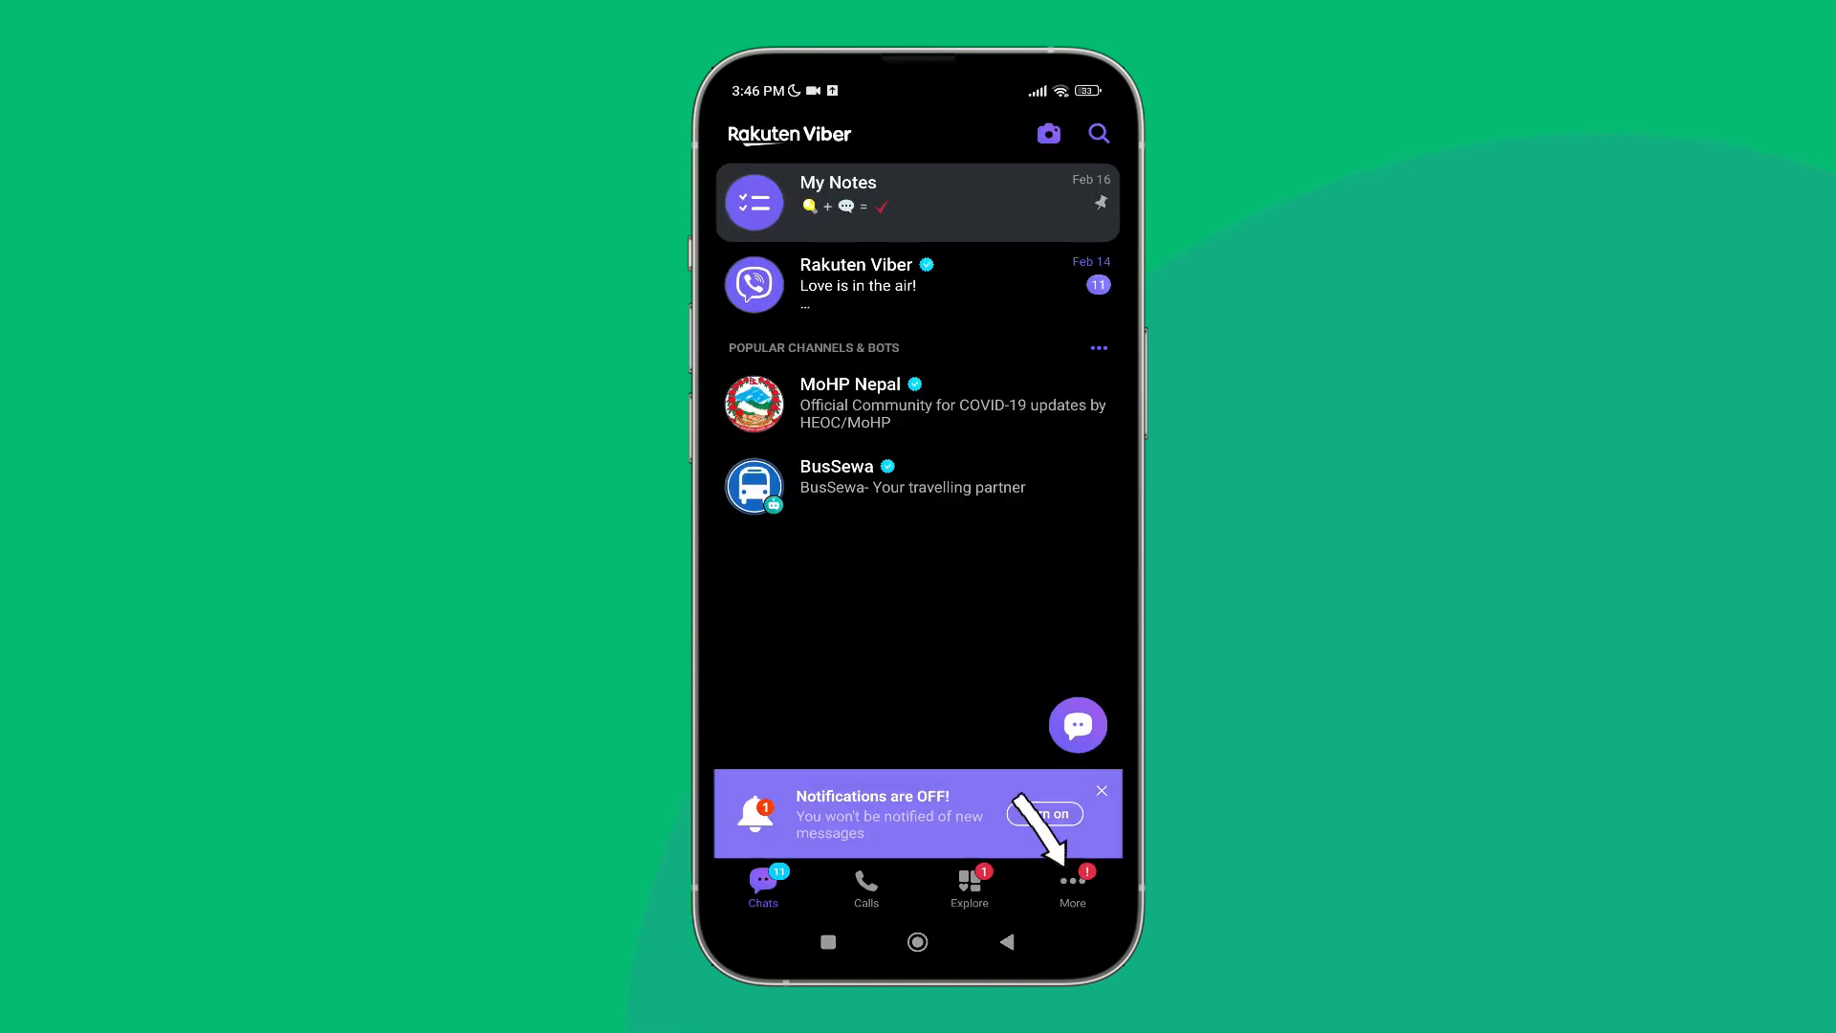
{"action": "left_click", "coordinate": [1071, 888]}
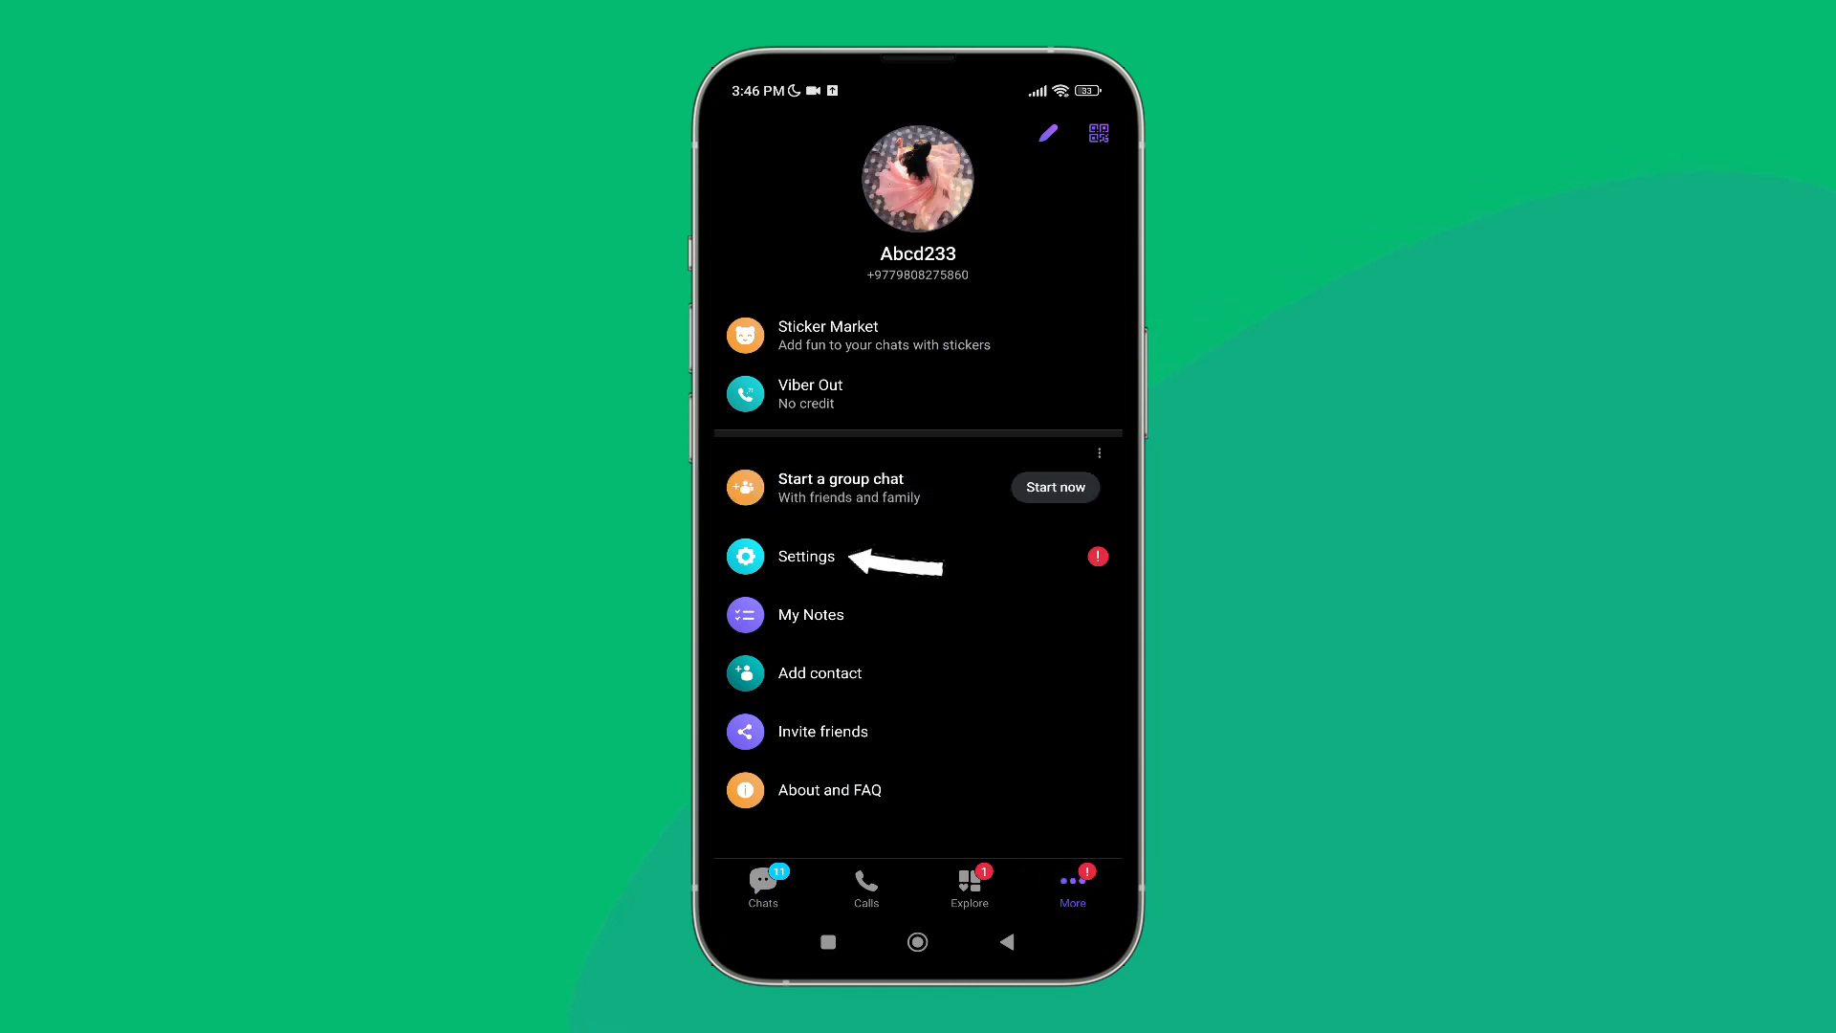
{"action": "left_click", "coordinate": [805, 556]}
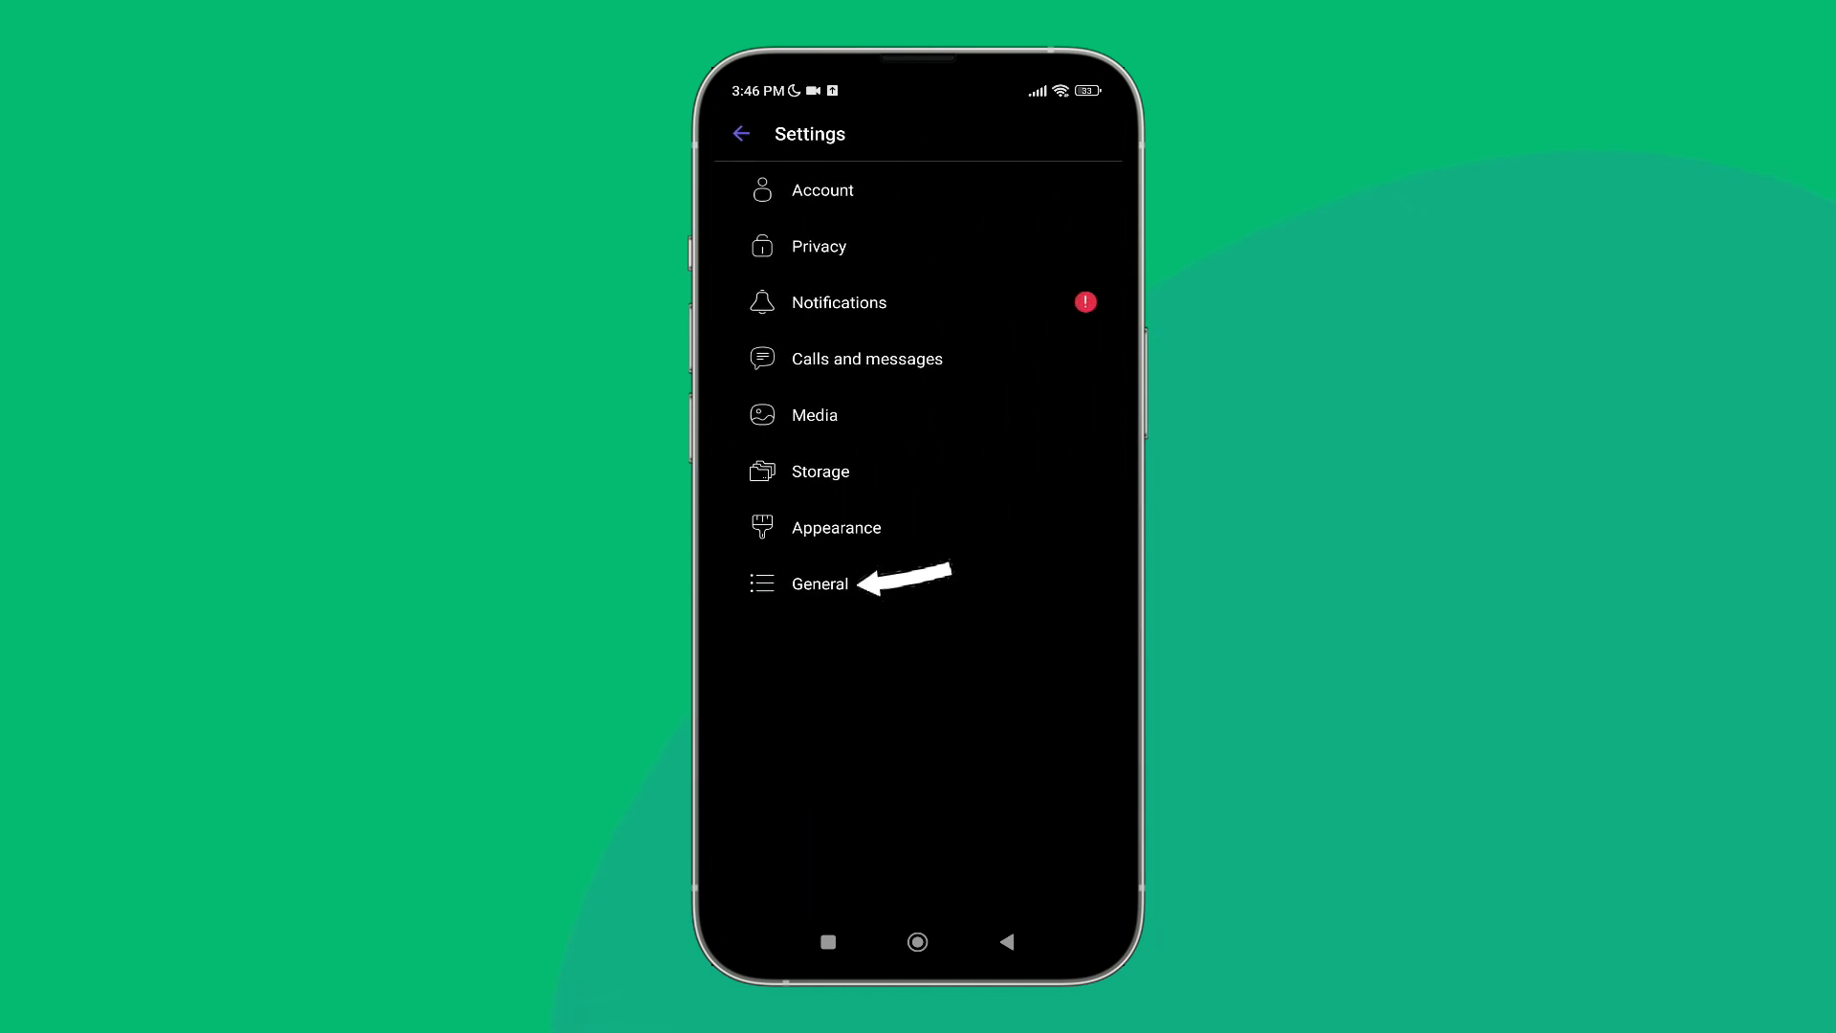
- In General settings, uncheck the Sync contacts option
{"action": "left_click", "coordinate": [818, 584]}
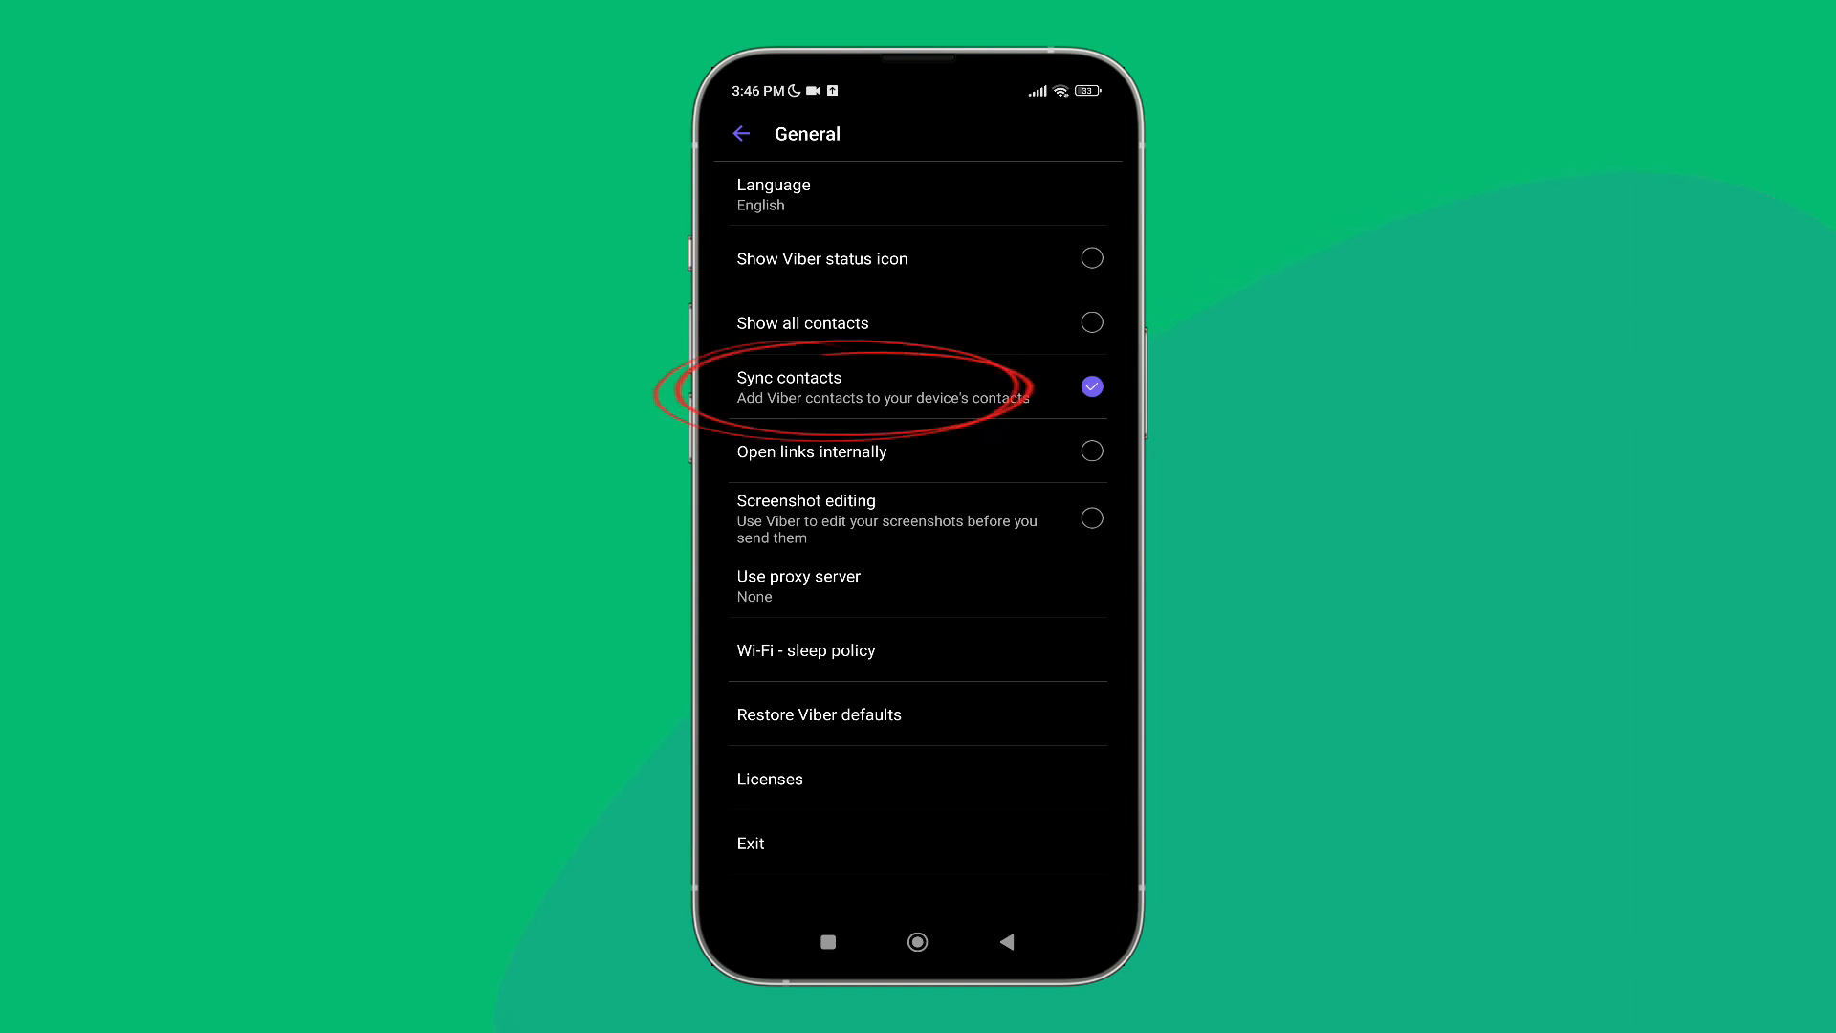
{"action": "left_click", "coordinate": [1090, 386]}
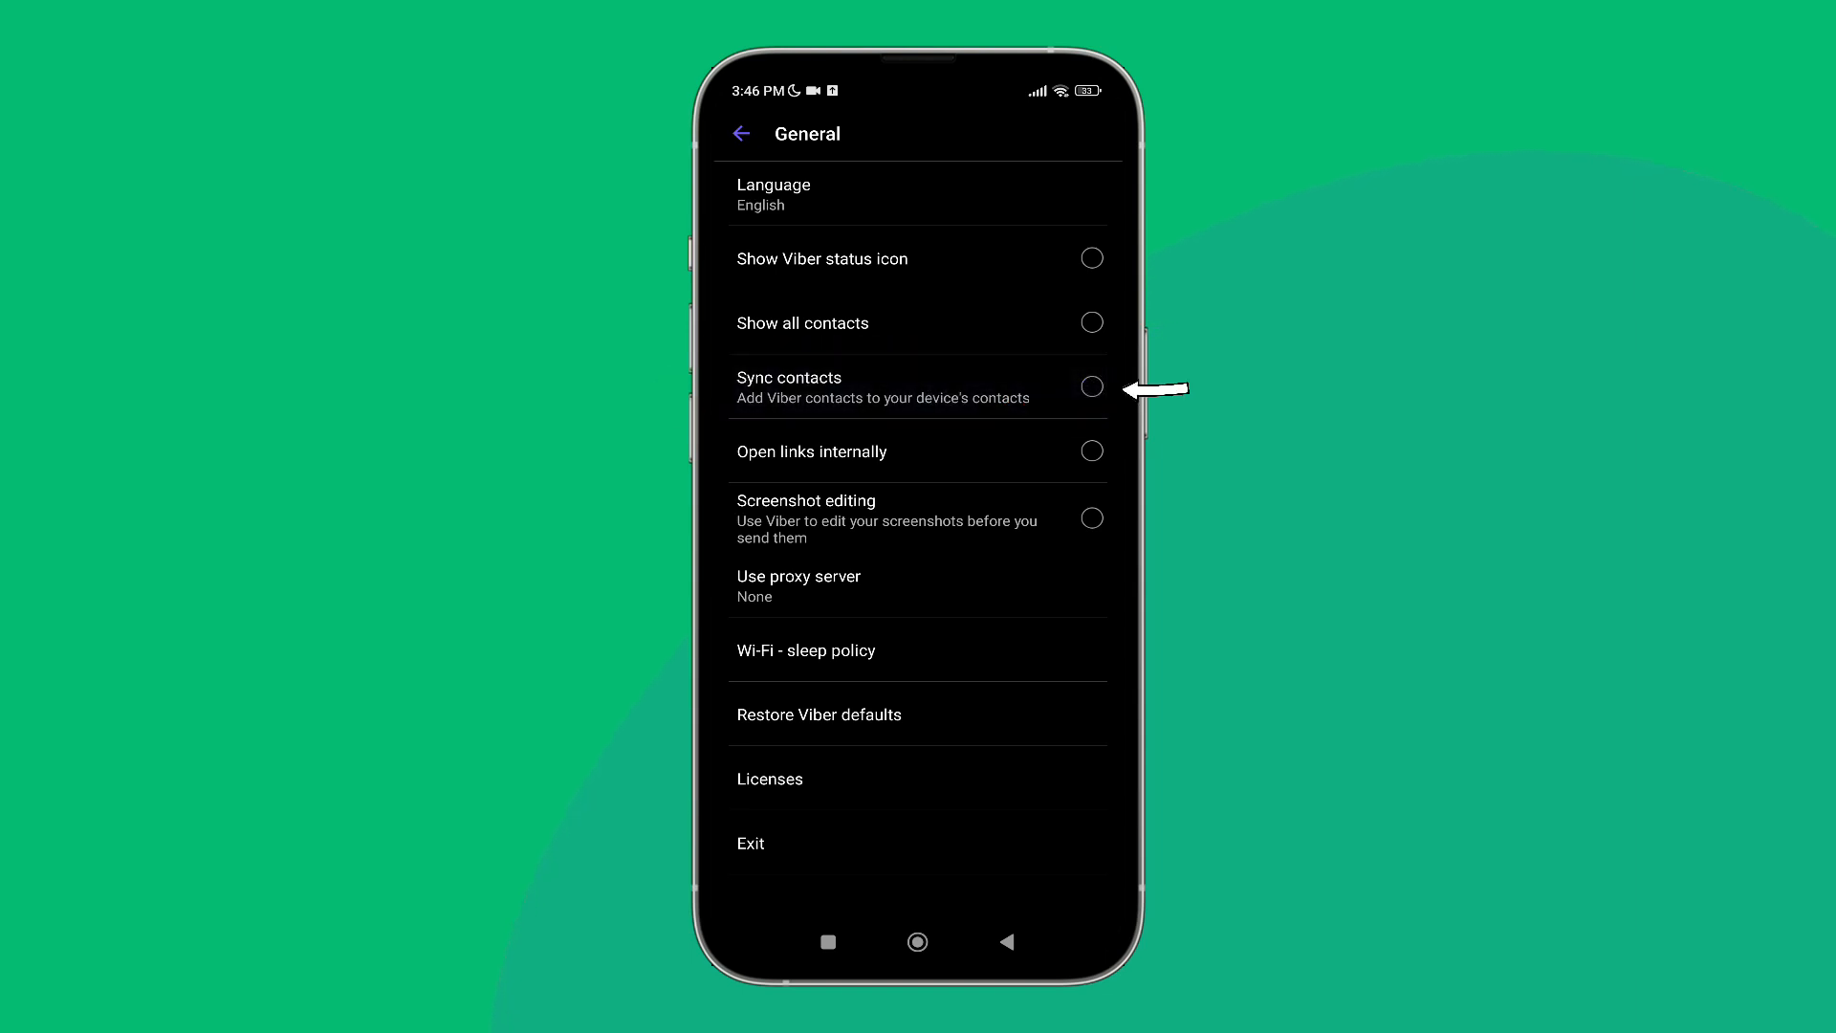